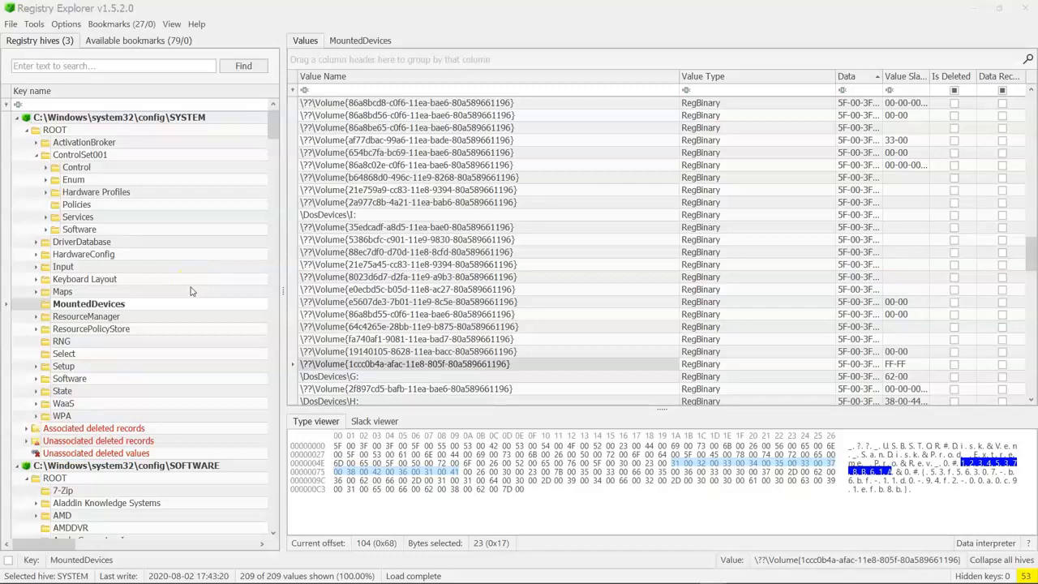
{"action": "mouse_move", "coordinate": [274, 139]}
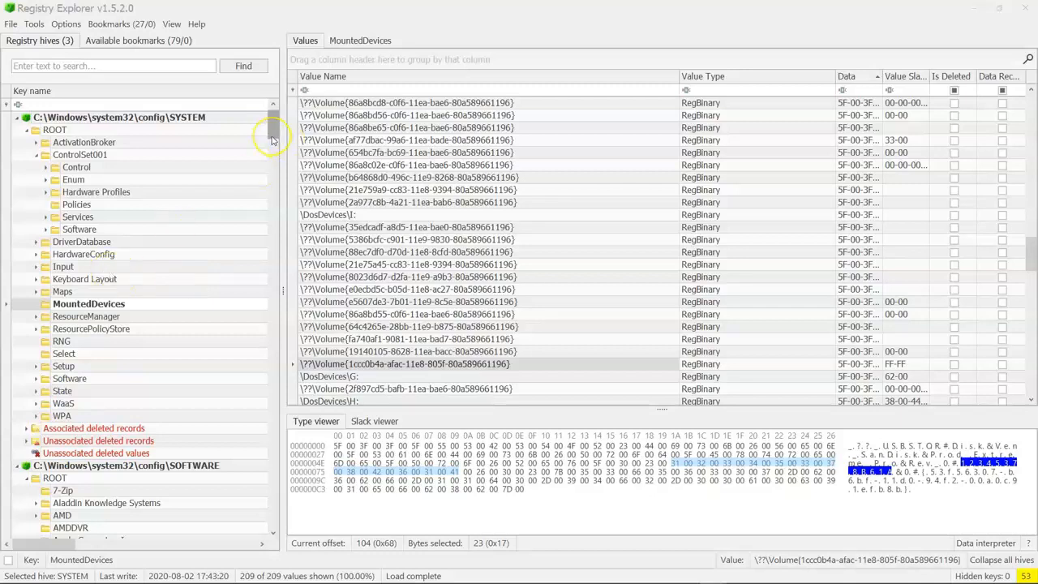
{"action": "mouse_move", "coordinate": [273, 138]}
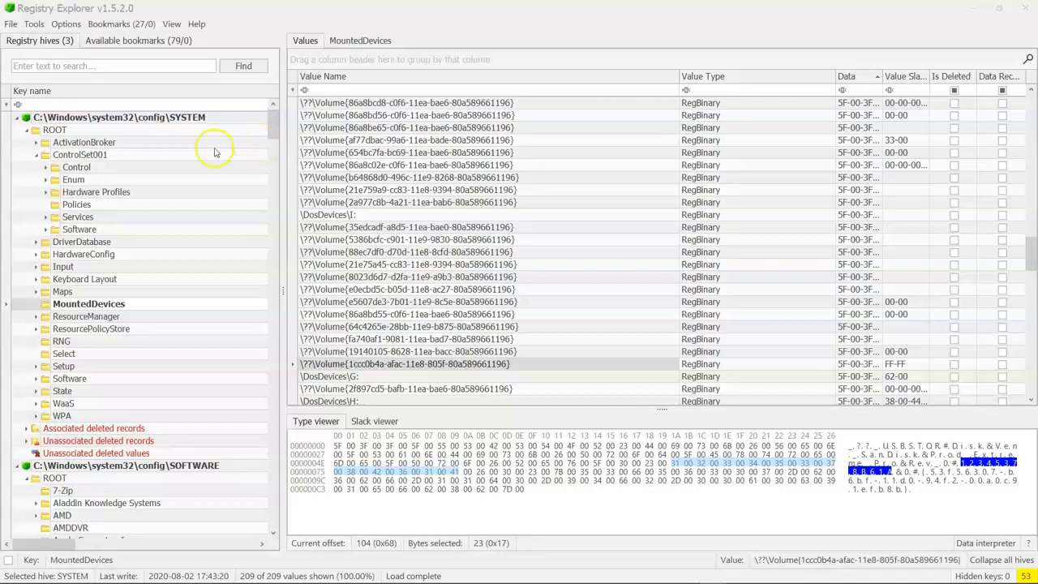
{"action": "mouse_move", "coordinate": [276, 134]}
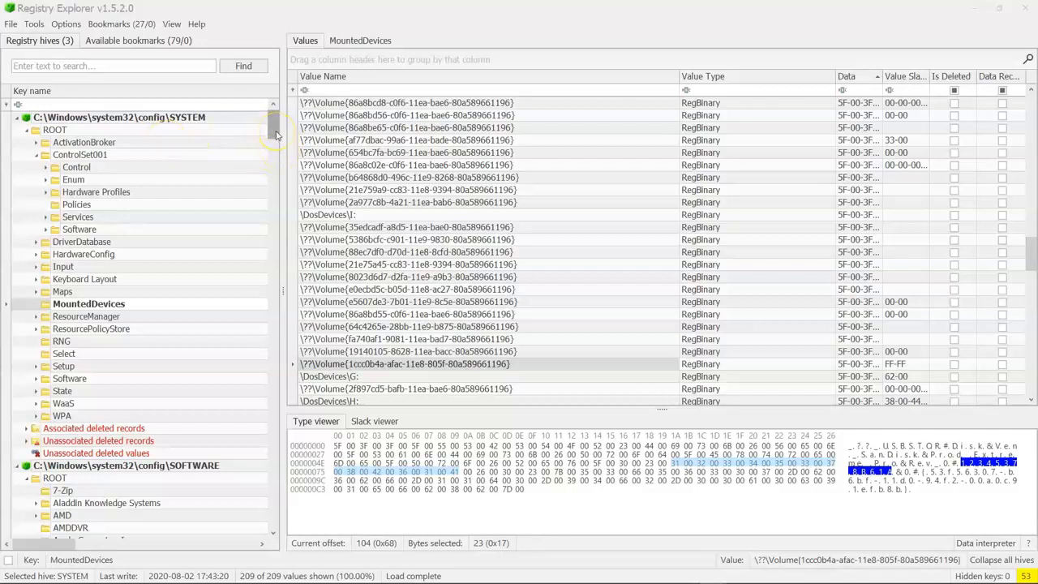
Step: Scroll the hives tree down to the C:\Users\LW\ntuser.dat hive
{"action": "scroll", "scroll_direction": "down", "scroll_amount": 3}
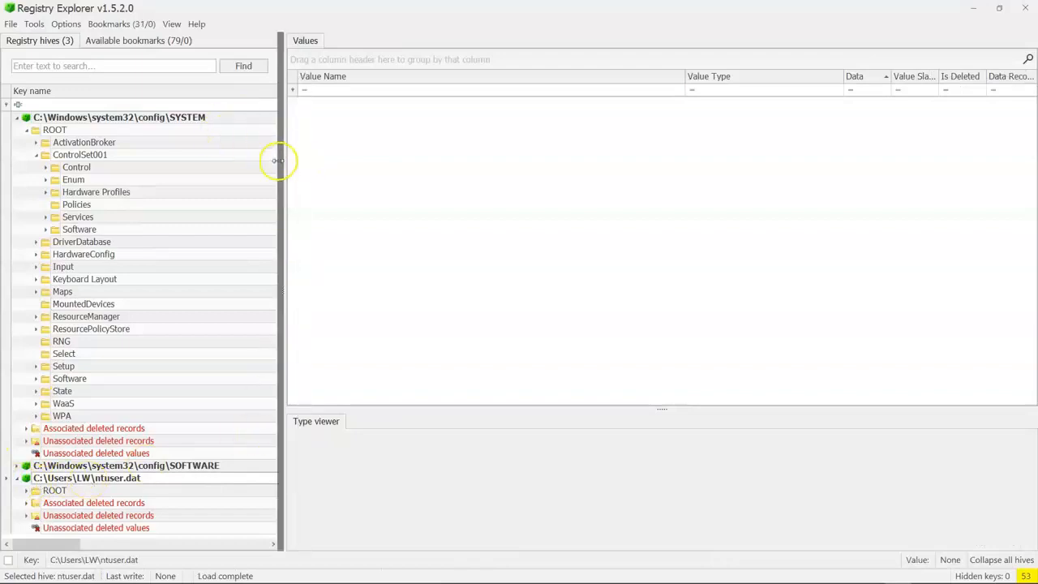
Step: Expand ROOT of the LW ntuser.dat hive to show AppEvents, Software and Network
{"action": "left_click", "coordinate": [26, 490]}
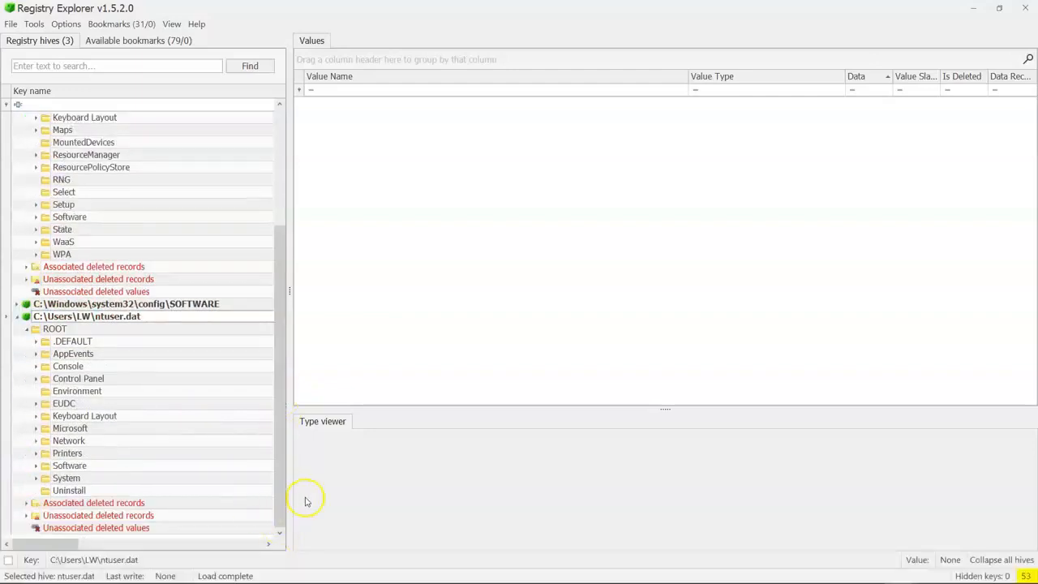
{"action": "mouse_move", "coordinate": [165, 333]}
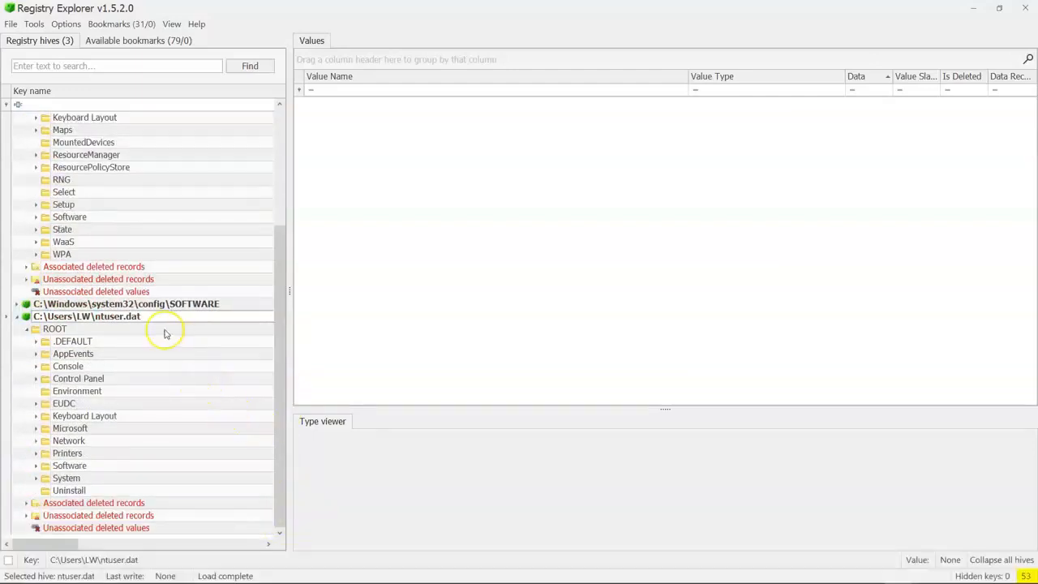
{"action": "mouse_move", "coordinate": [156, 317]}
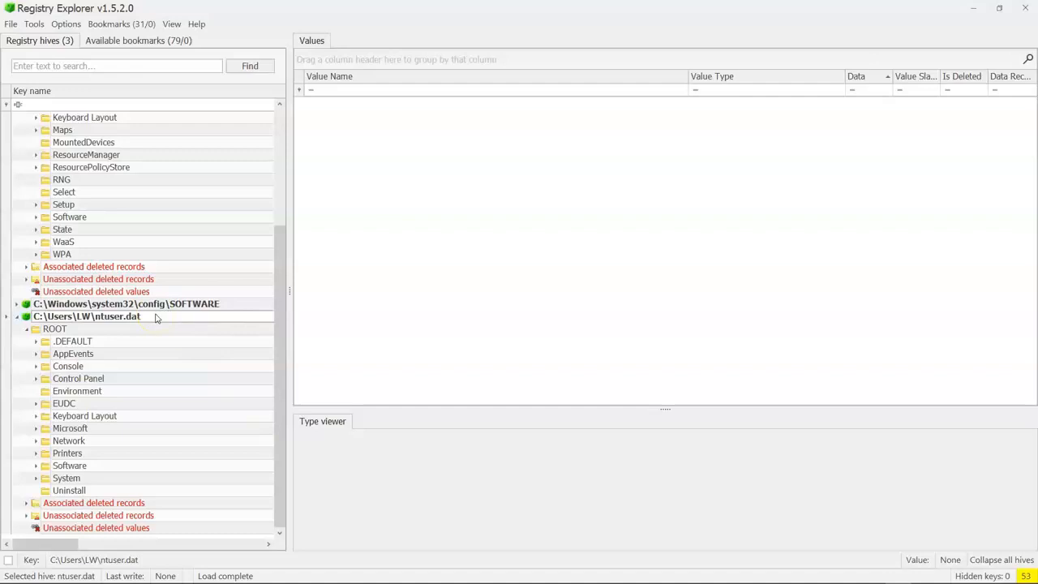
{"action": "mouse_move", "coordinate": [32, 453]}
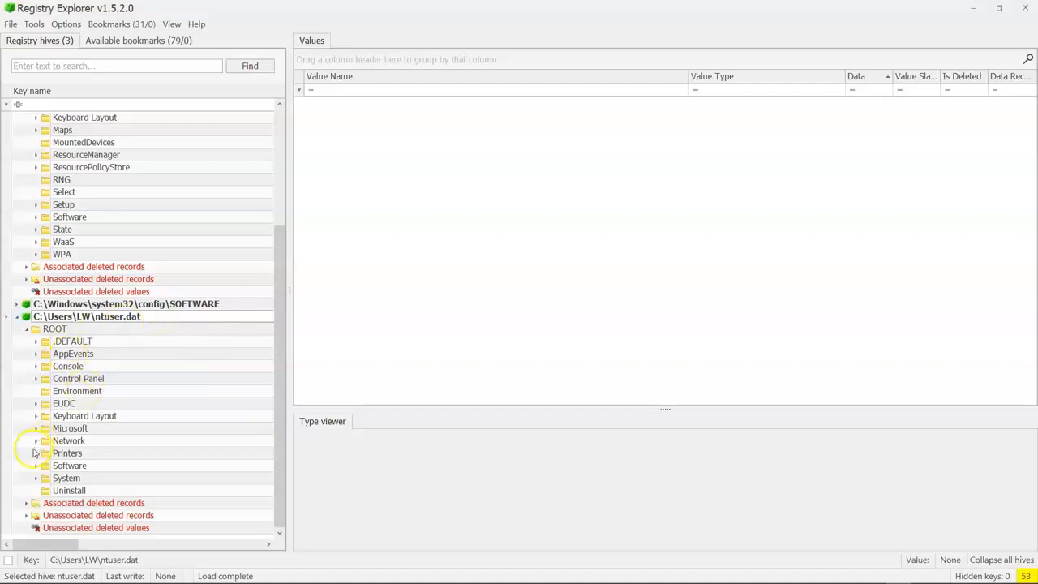
Step: Expand Software, Microsoft, Windows and CurrentVersion in the ntuser.dat tree
{"action": "left_click", "coordinate": [35, 465]}
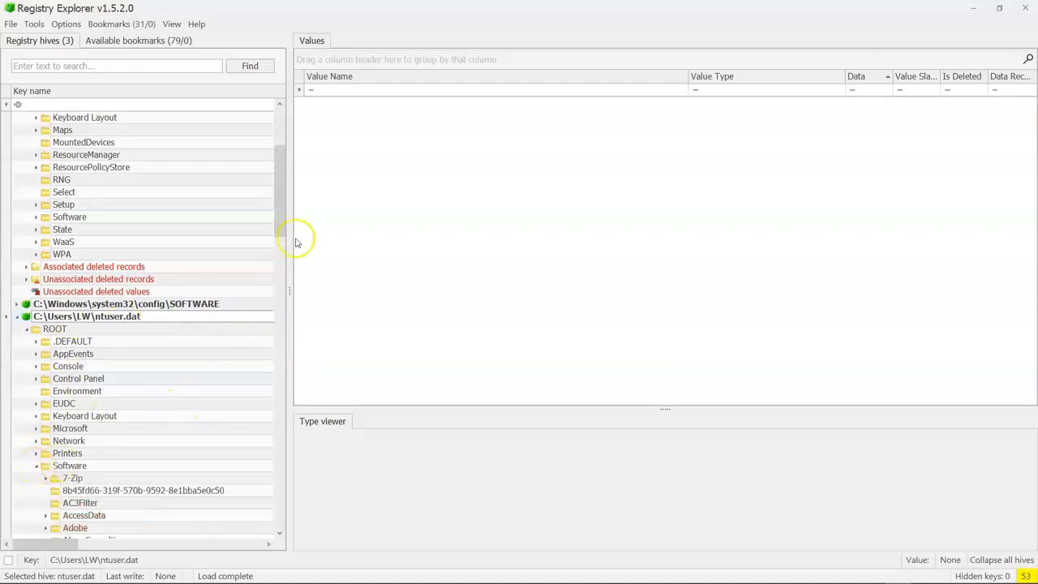
{"action": "scroll", "scroll_direction": "down", "scroll_amount": 3}
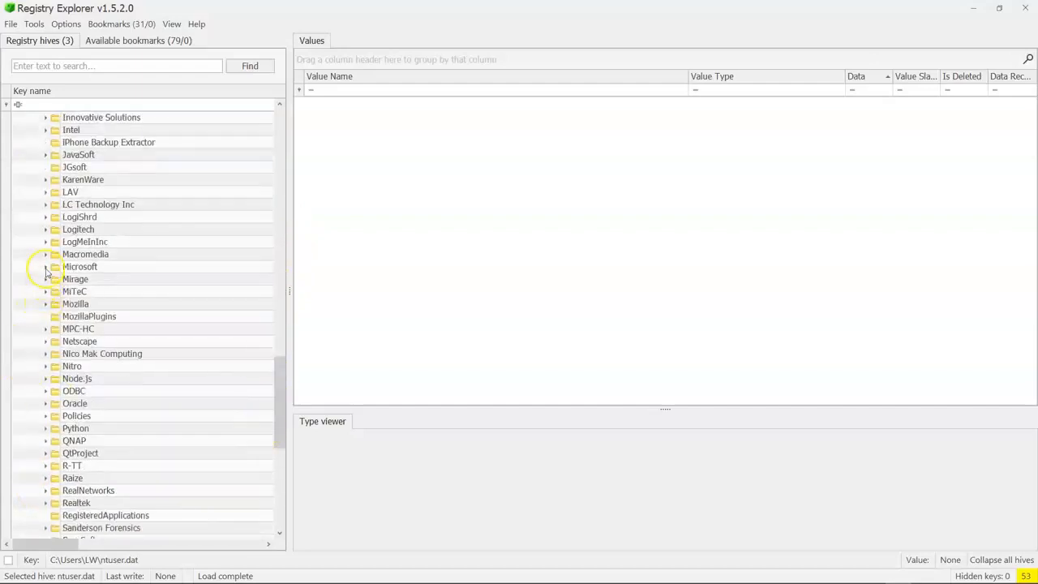
{"action": "left_click", "coordinate": [46, 266]}
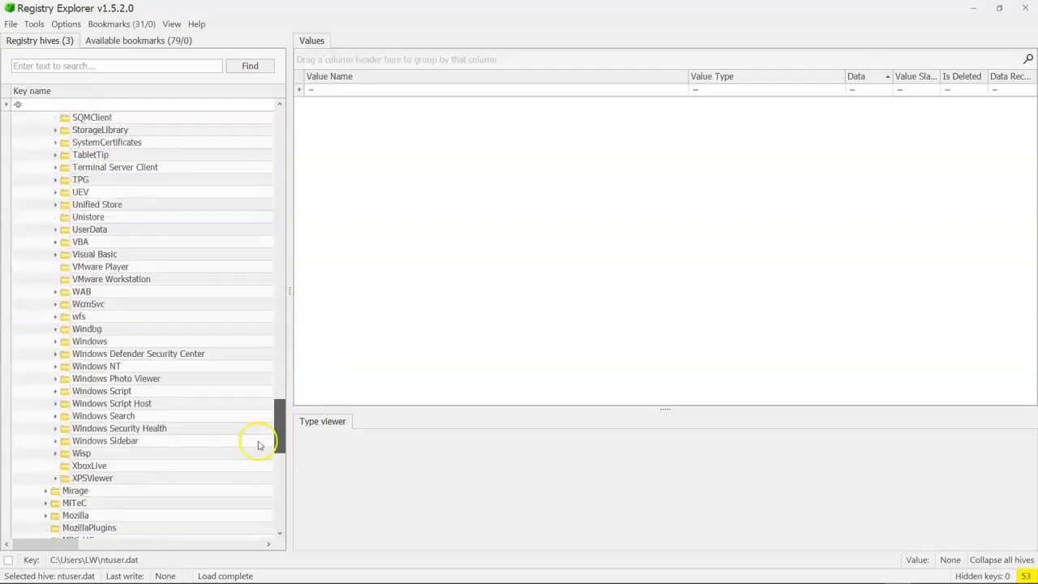
{"action": "left_click", "coordinate": [55, 340]}
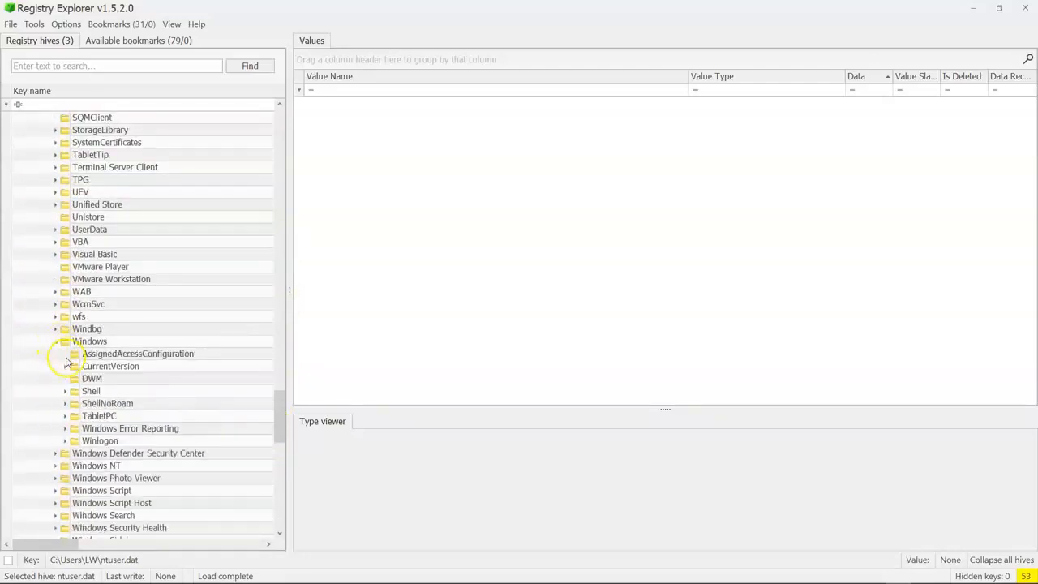
{"action": "left_click", "coordinate": [65, 367]}
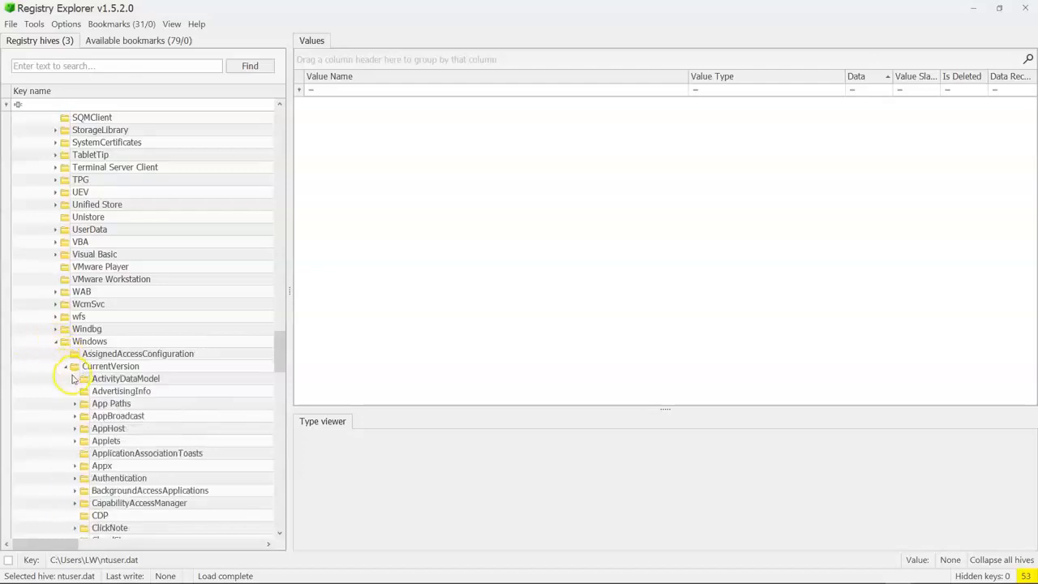
{"action": "mouse_move", "coordinate": [285, 379]}
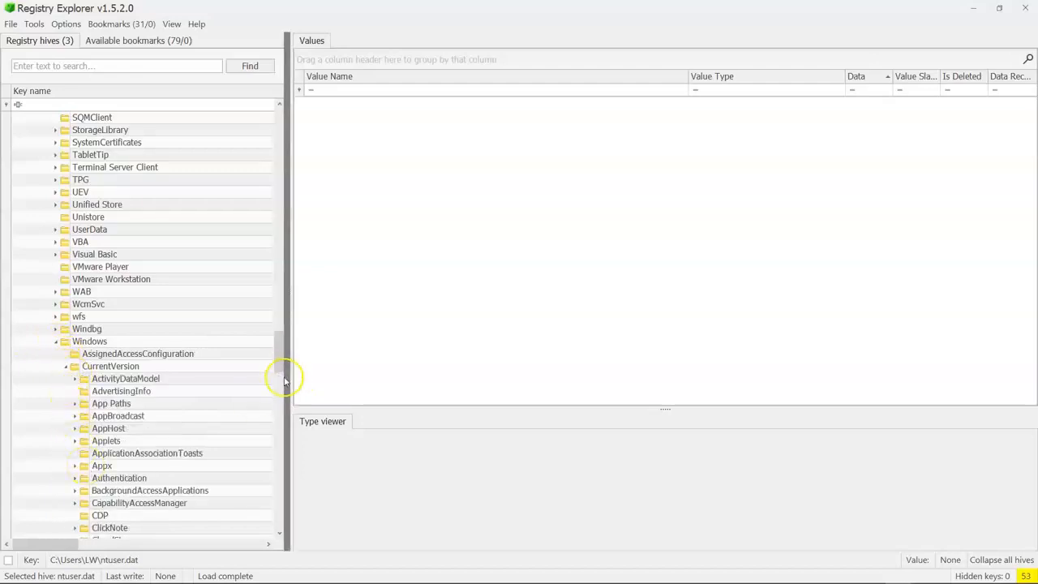
Step: Expand Explorer and select the MountPoints2 key
{"action": "scroll", "scroll_direction": "down", "scroll_amount": 3}
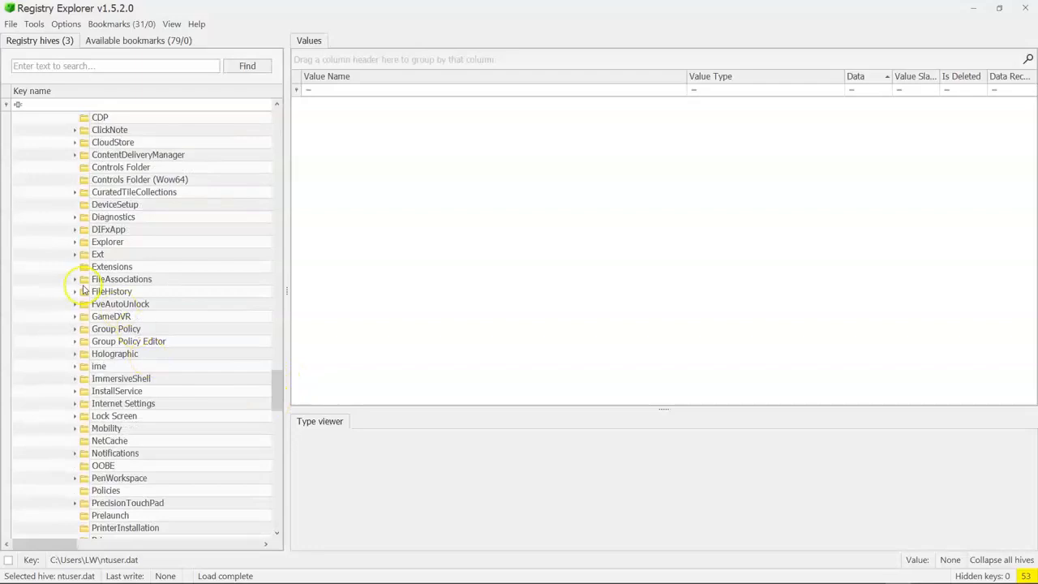
{"action": "left_click", "coordinate": [74, 242]}
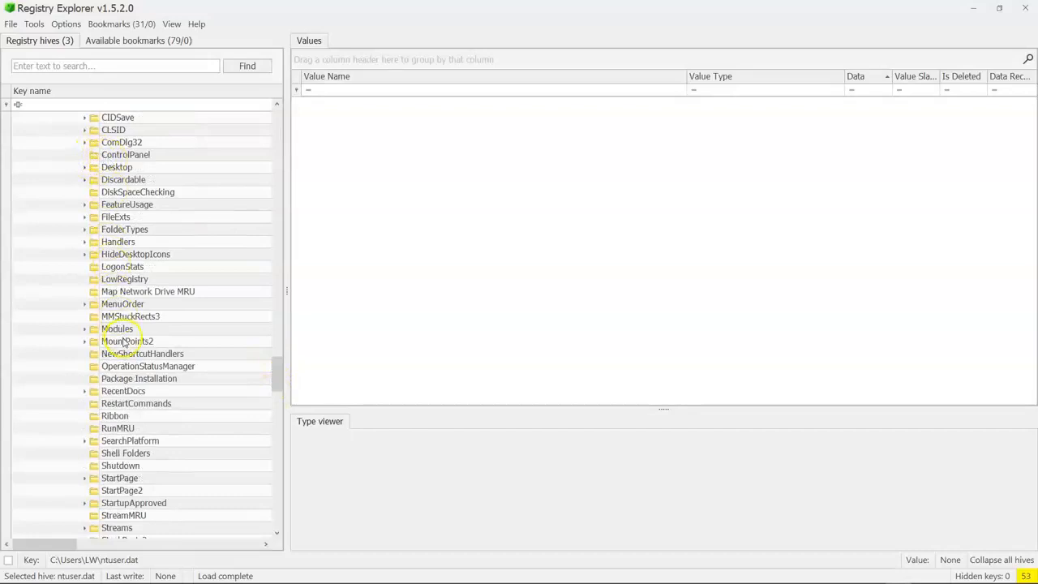
{"action": "left_click", "coordinate": [84, 342]}
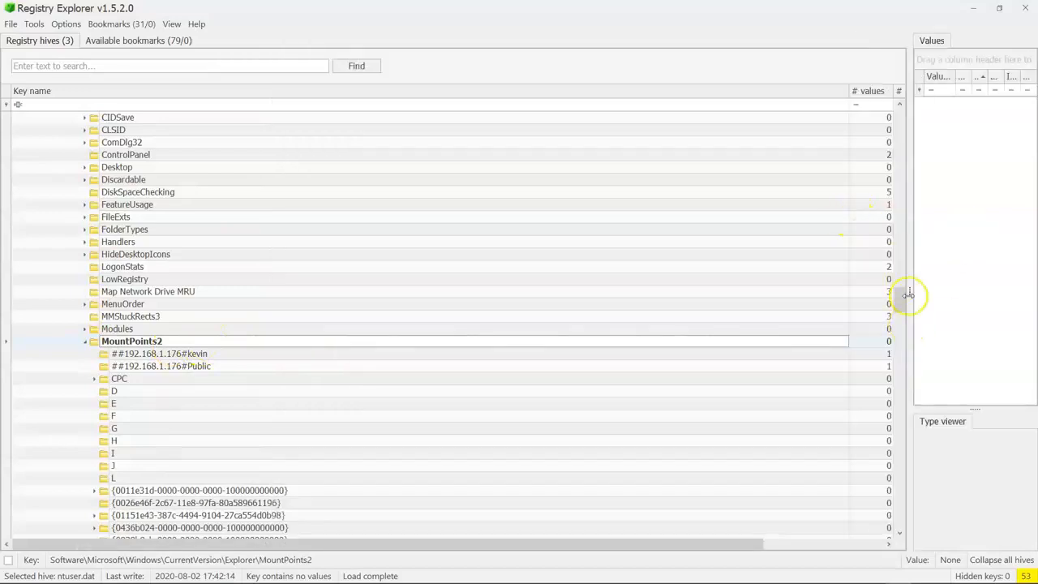
Step: Scroll MountPoints2 subkeys for the {1ccc0b4a-afac-11e8-805f-80a589661196} volume GUID
{"action": "scroll", "scroll_direction": "down", "scroll_amount": 3}
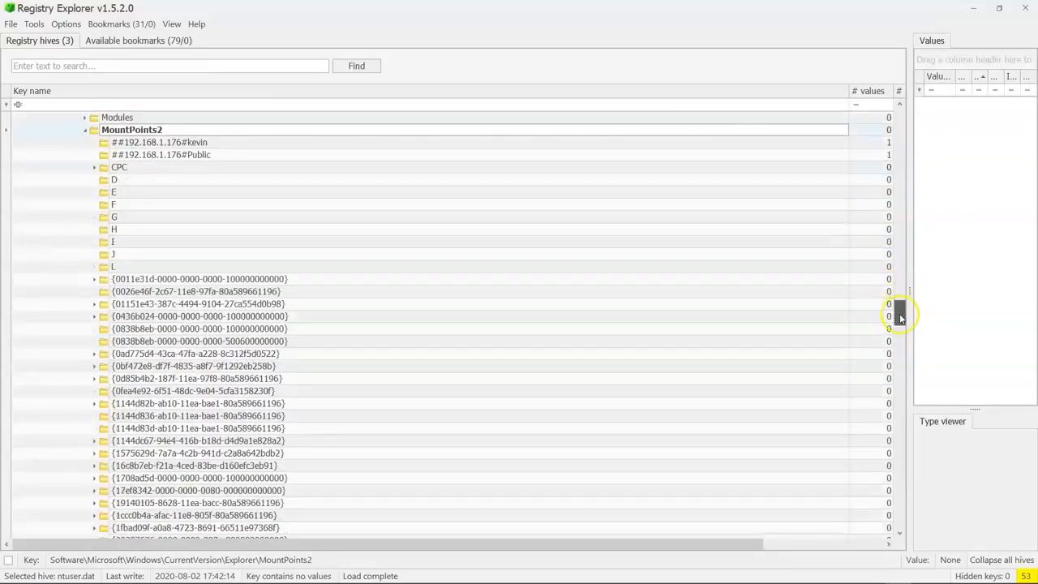
{"action": "scroll", "scroll_direction": "down", "scroll_amount": 3}
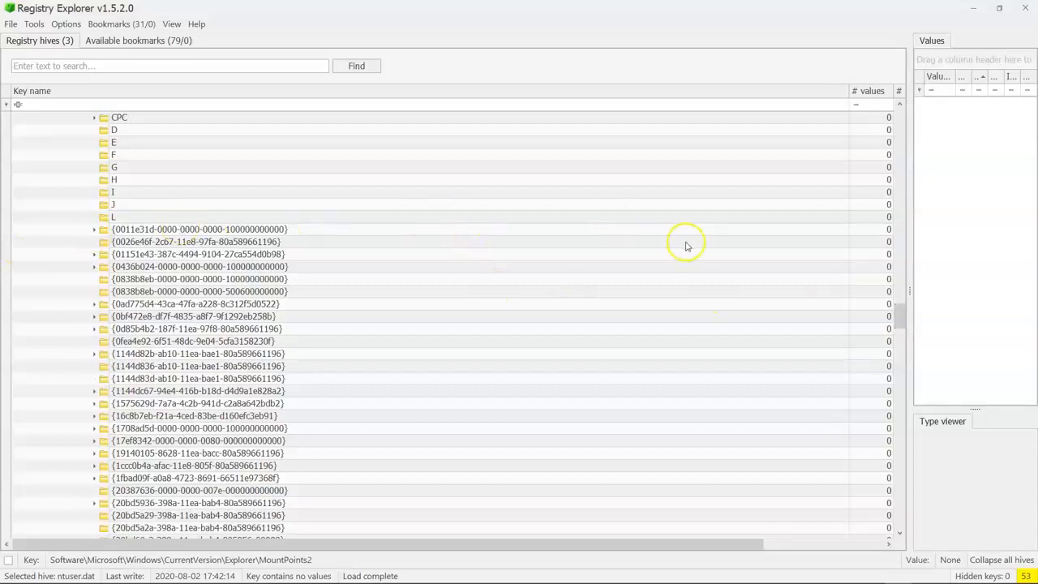
{"action": "scroll", "scroll_direction": "down", "scroll_amount": 3}
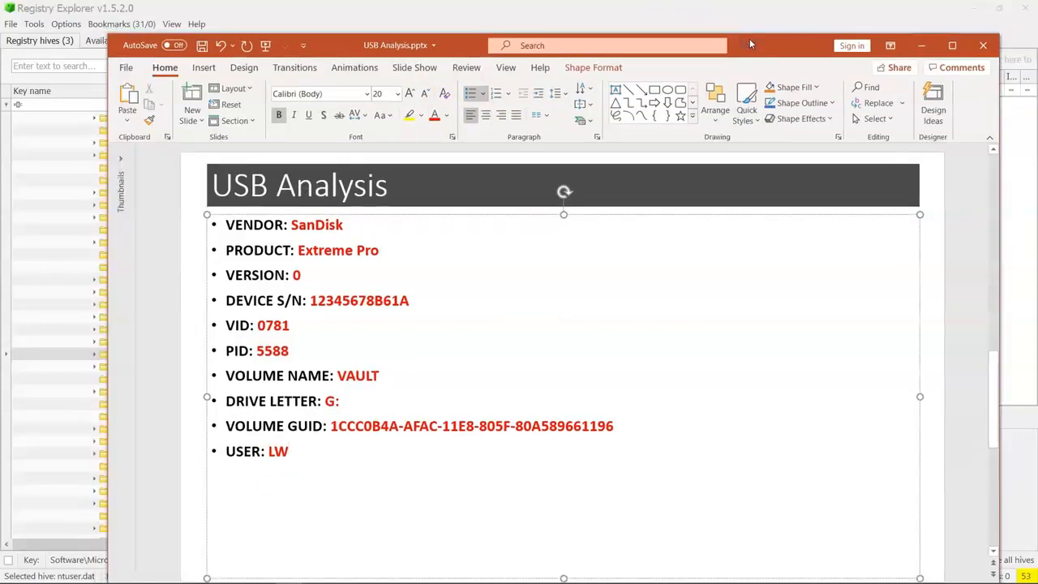
{"action": "mouse_move", "coordinate": [168, 535]}
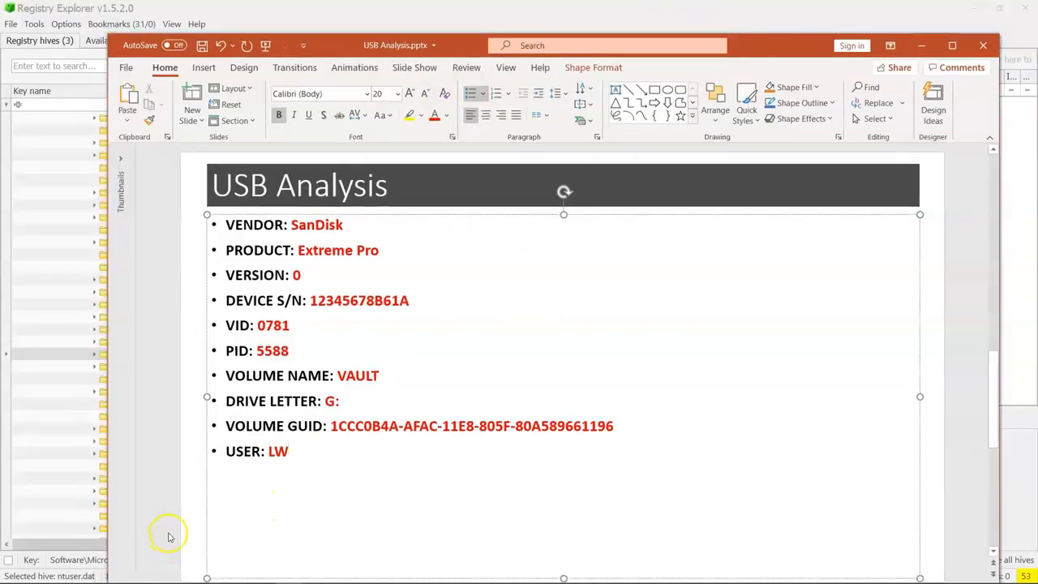